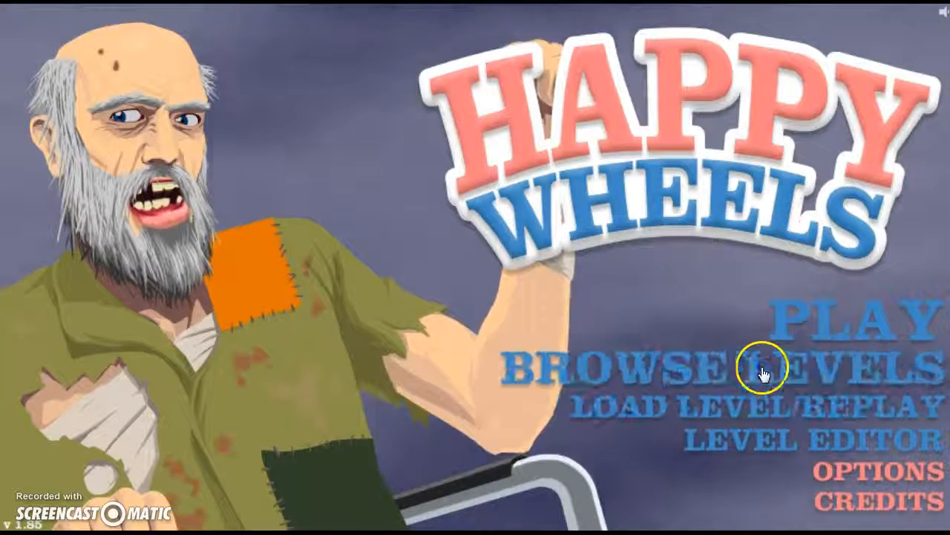
- Browse user levels and search by author name 'Thefunnier', listing four levels
left_click(761, 373)
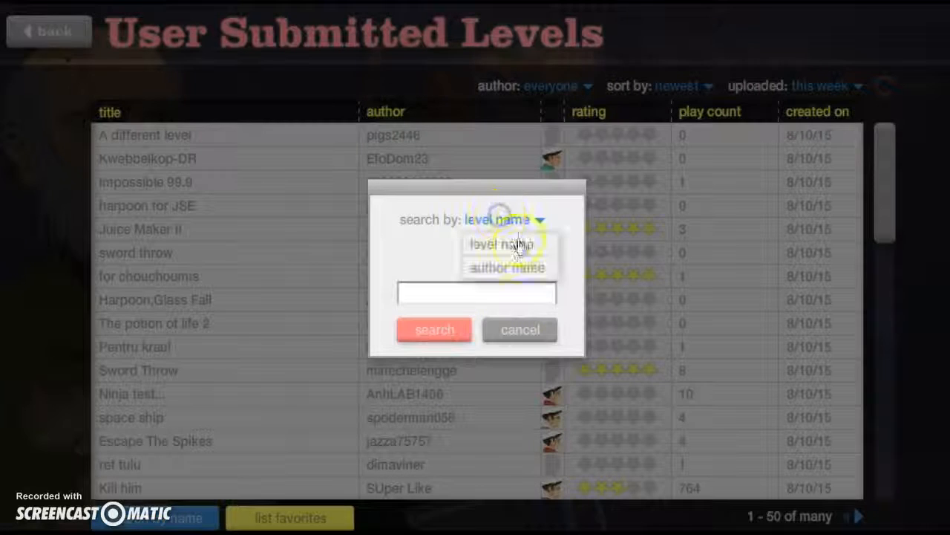
left_click(507, 268)
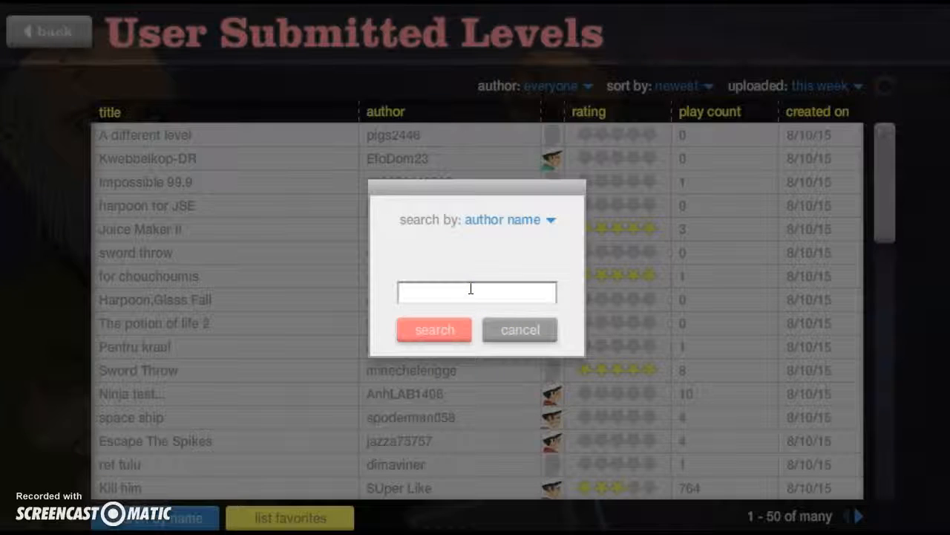
type("T")
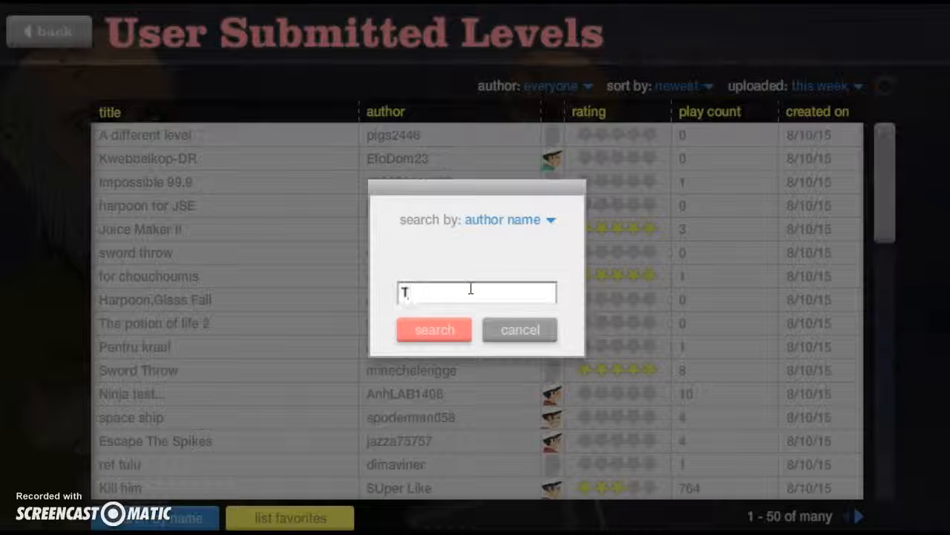
type("hefunn")
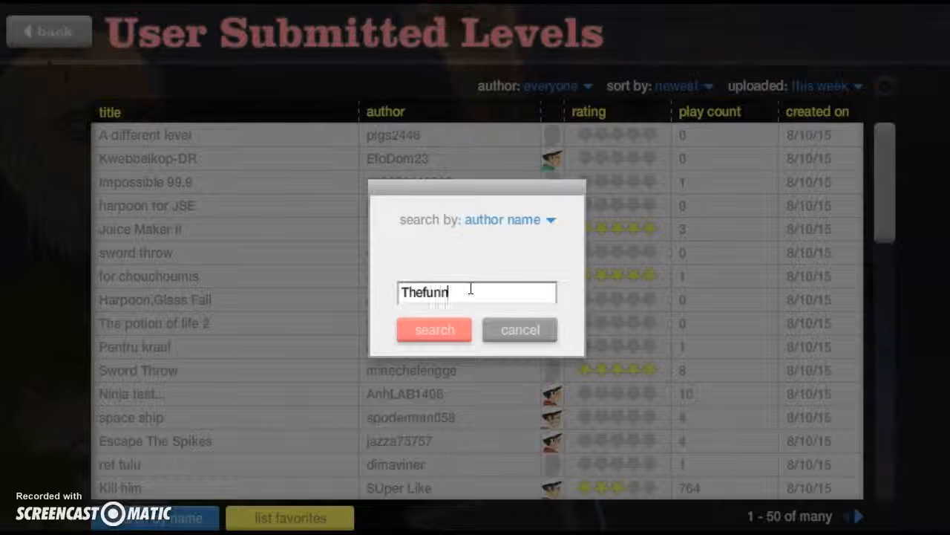
left_click(434, 329)
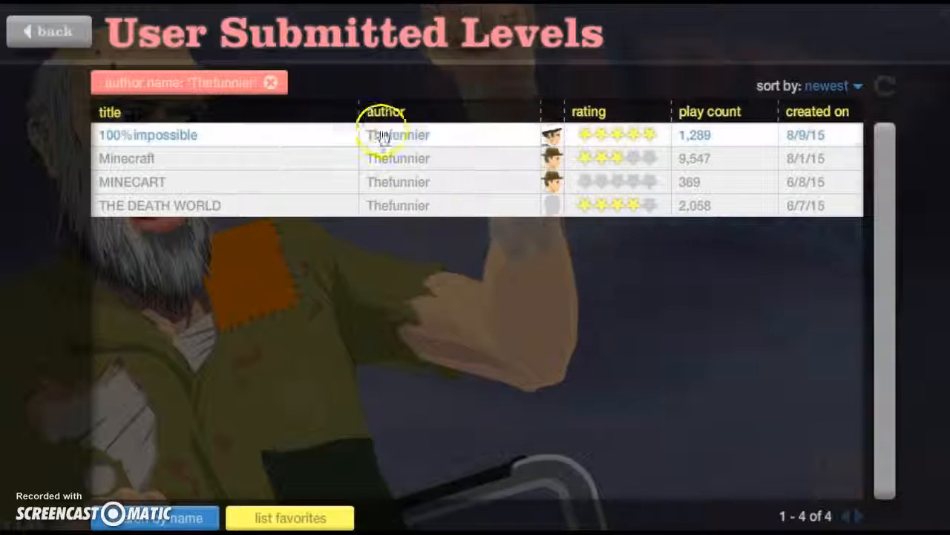
- Open the 100%impossible replay list and expand two replays' details
left_click(147, 135)
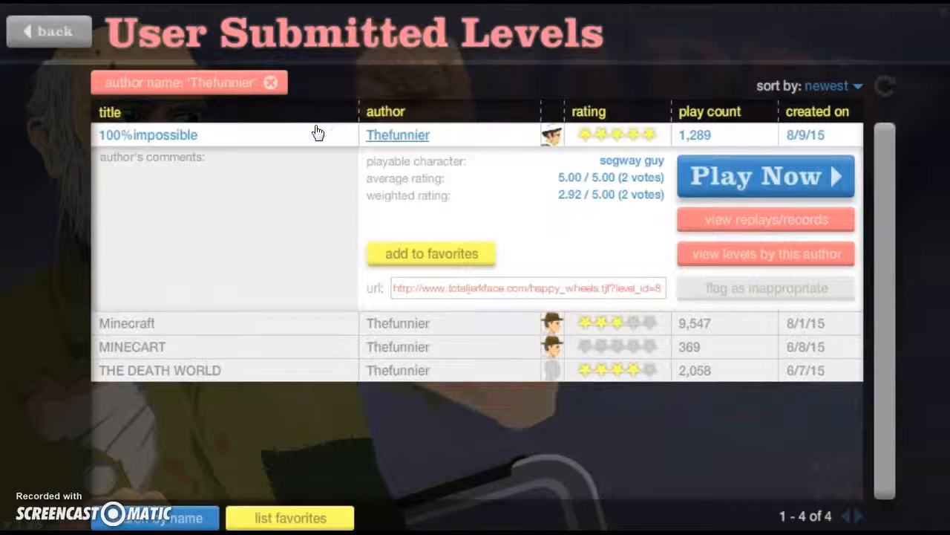
left_click(765, 219)
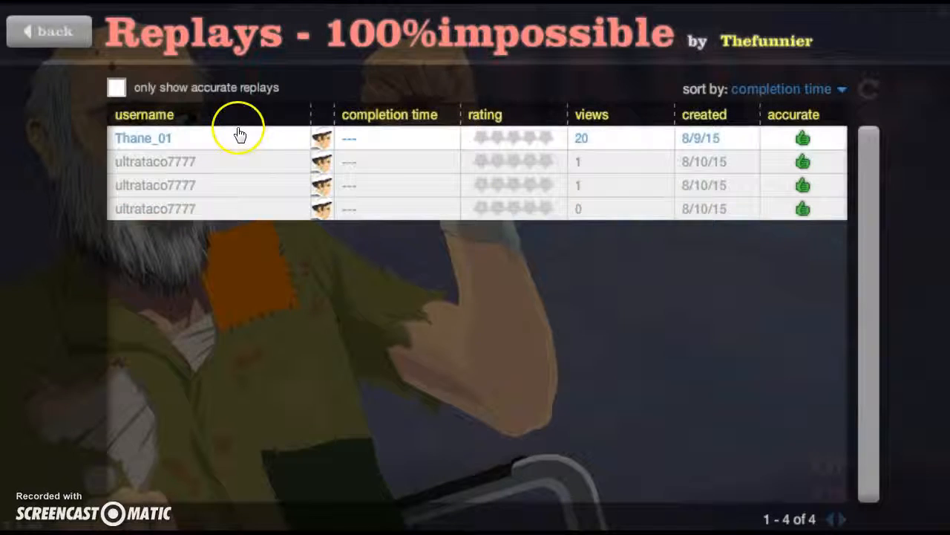
left_click(143, 138)
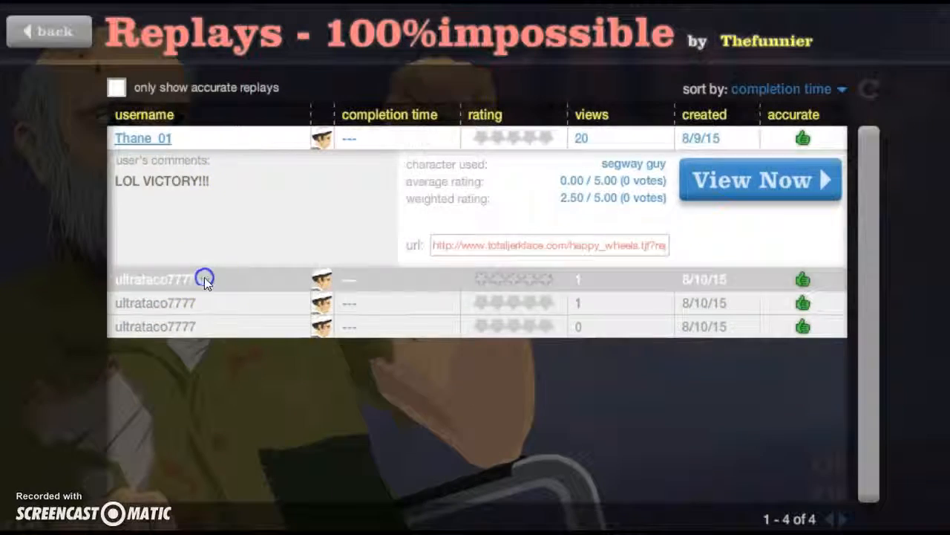
left_click(206, 279)
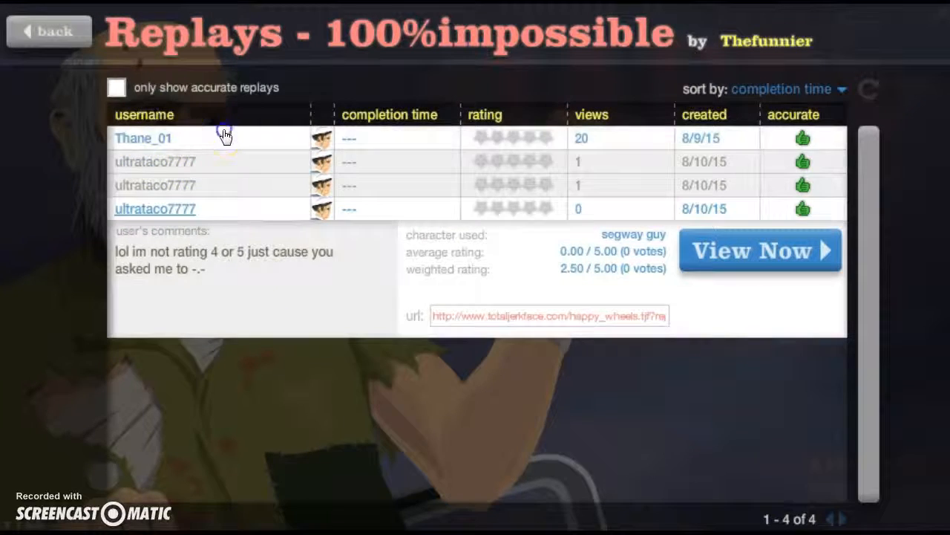
left_click(760, 250)
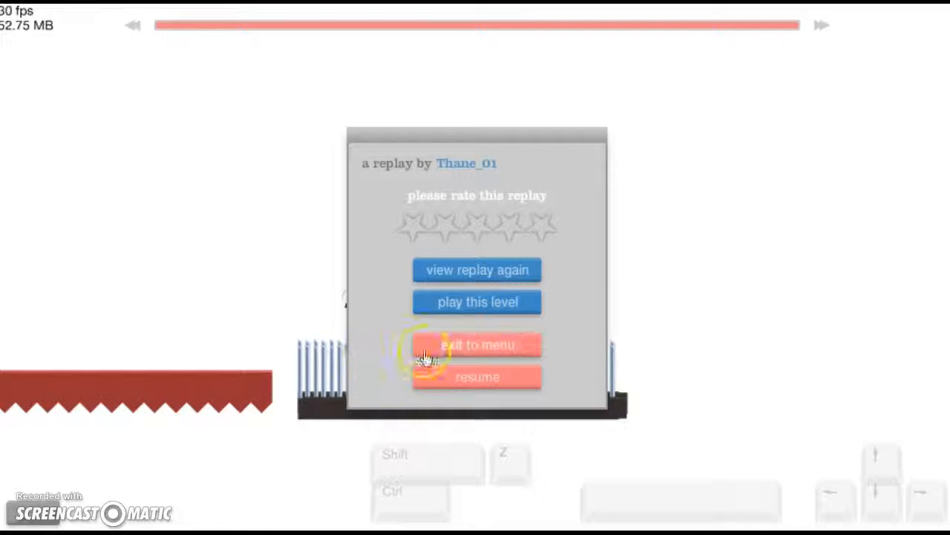
left_click(477, 345)
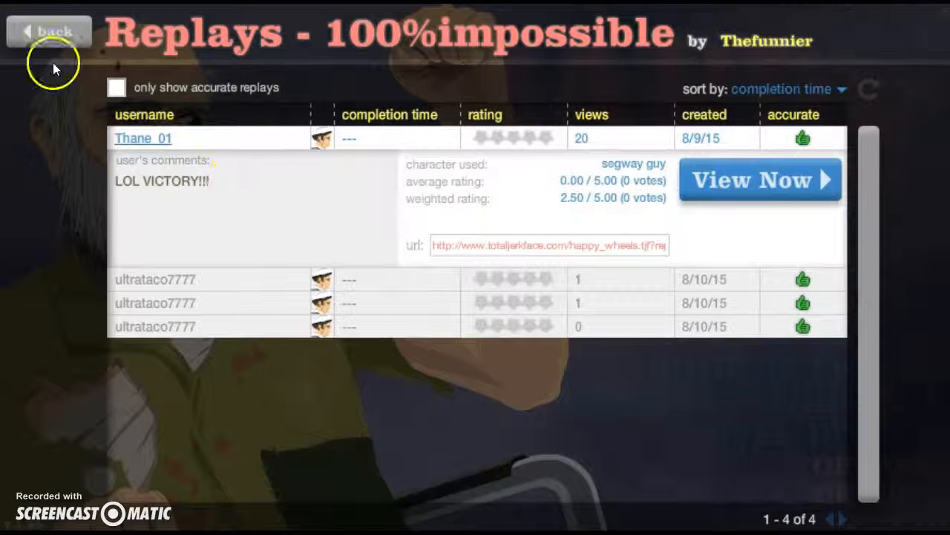
- Watch the second 100%impossible replay, then go back to Thefunnier's level list
left_click(155, 162)
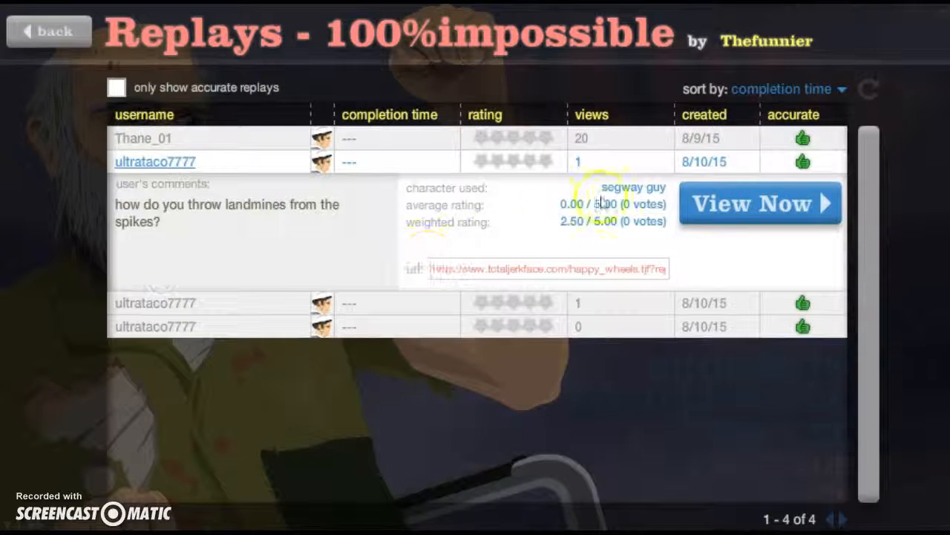
left_click(761, 203)
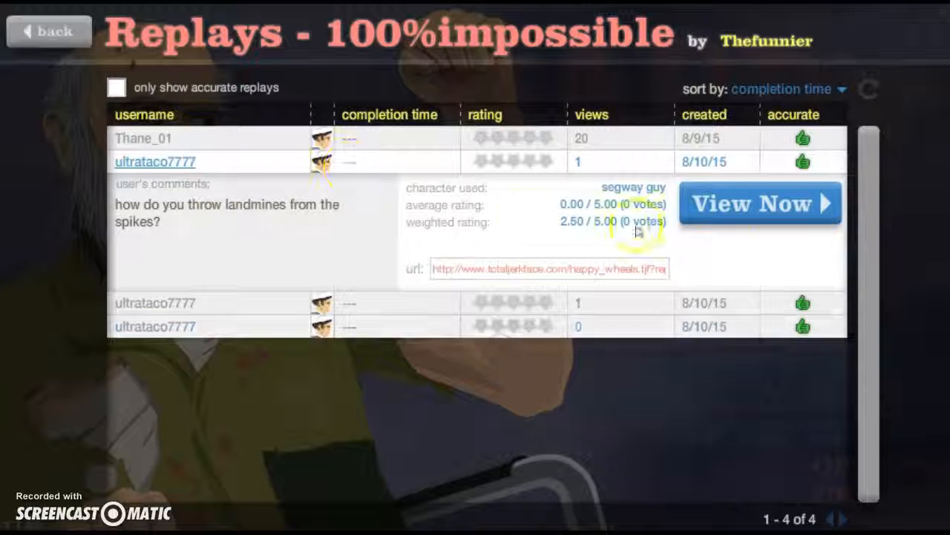
left_click(48, 33)
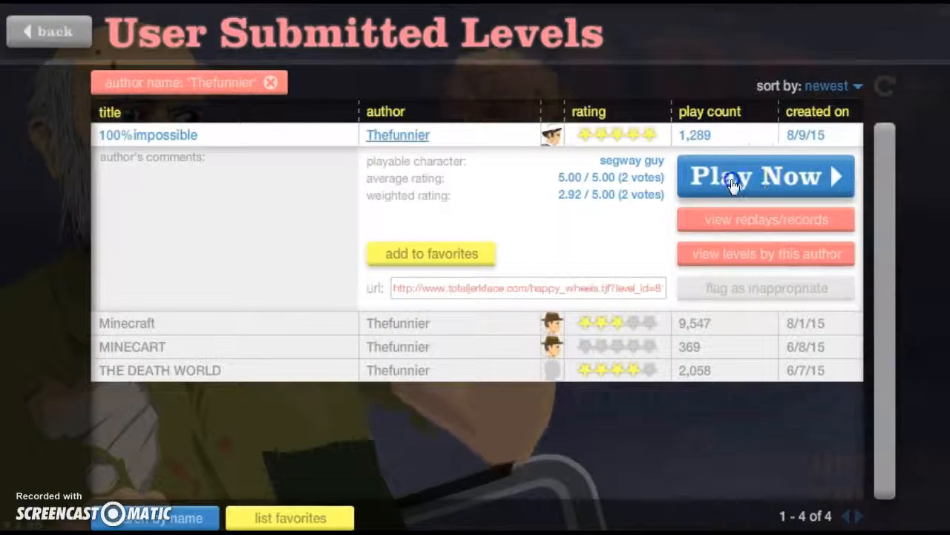
- Play the 100%impossible level from its expanded row, then pause it
left_click(767, 176)
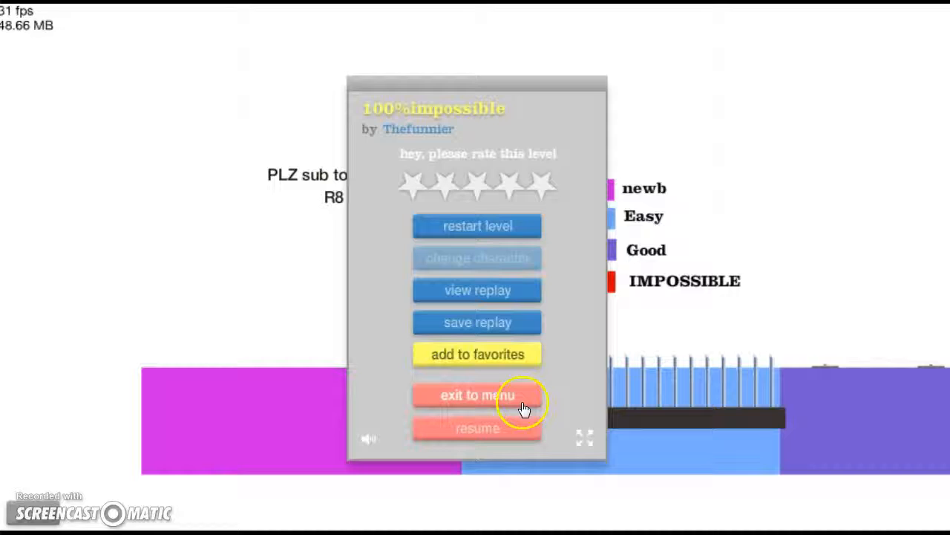
- Exit to the level list and open the replays for THE DEATH WORLD
left_click(476, 395)
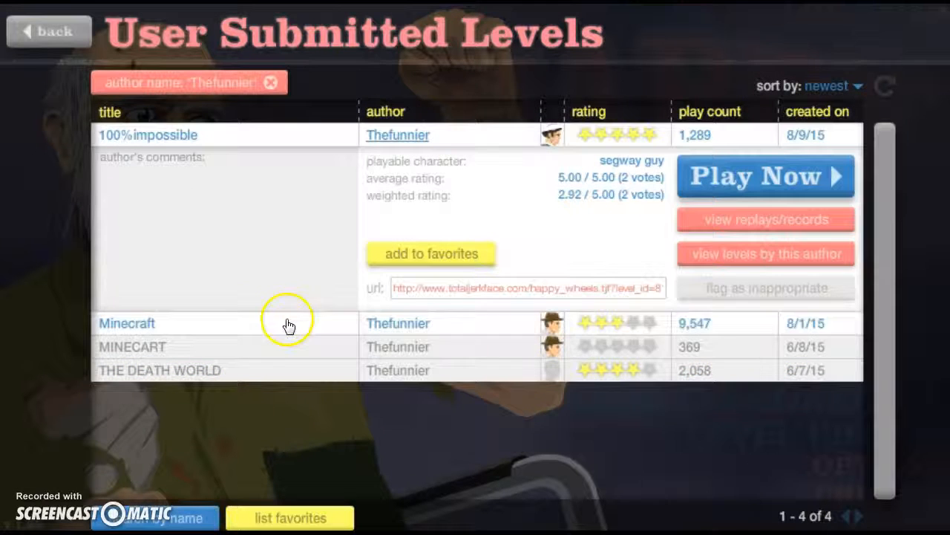
mouse_move(259, 321)
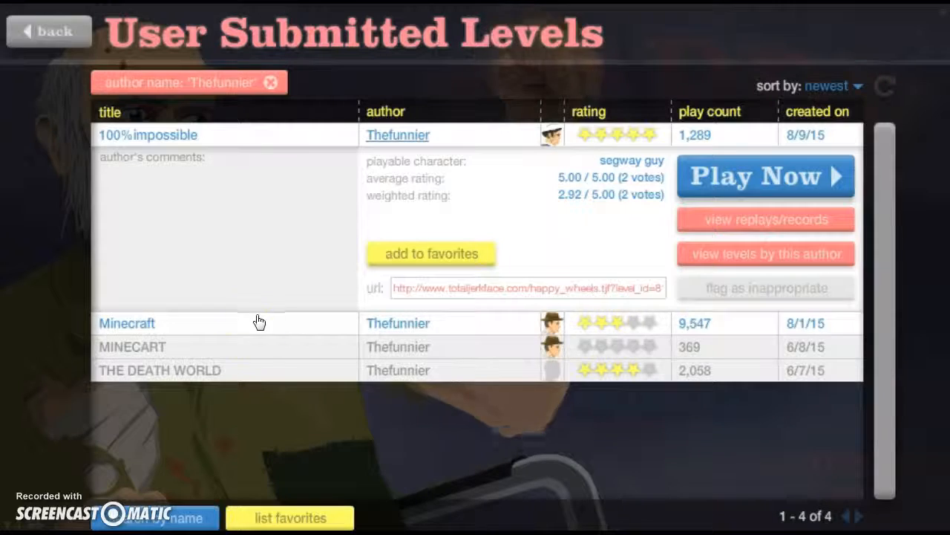
left_click(148, 134)
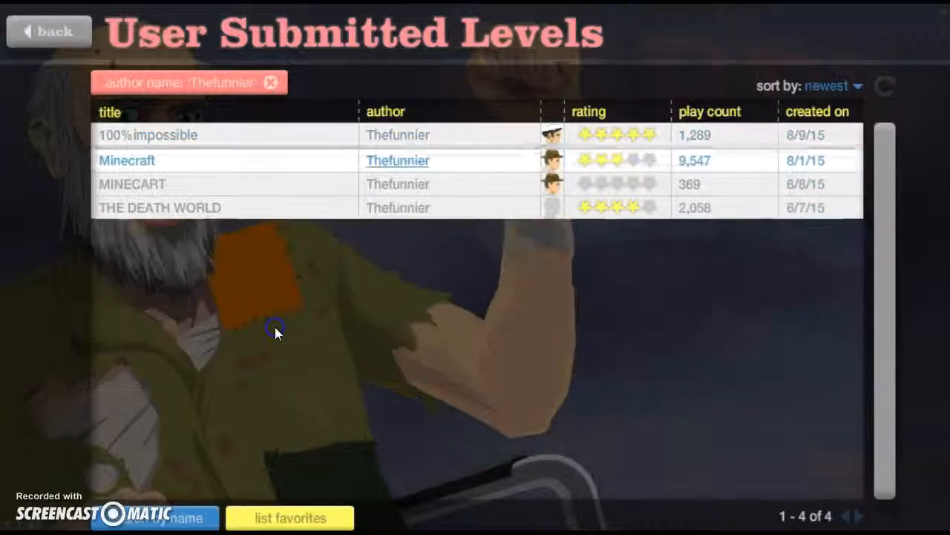
left_click(126, 160)
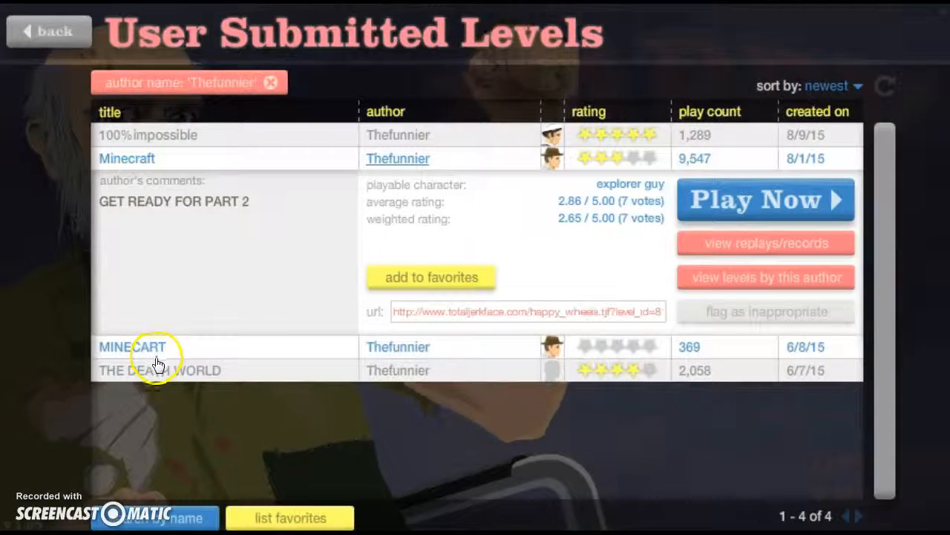
left_click(160, 370)
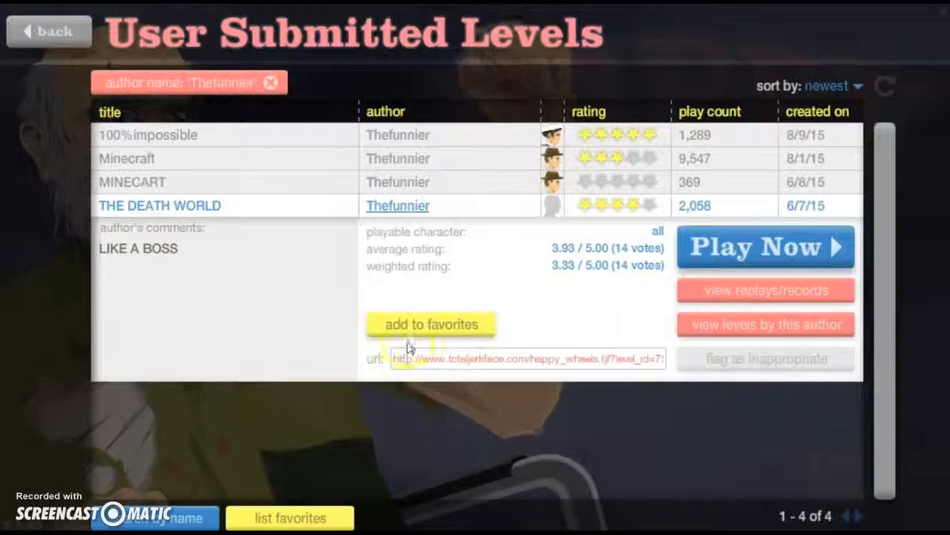
left_click(765, 290)
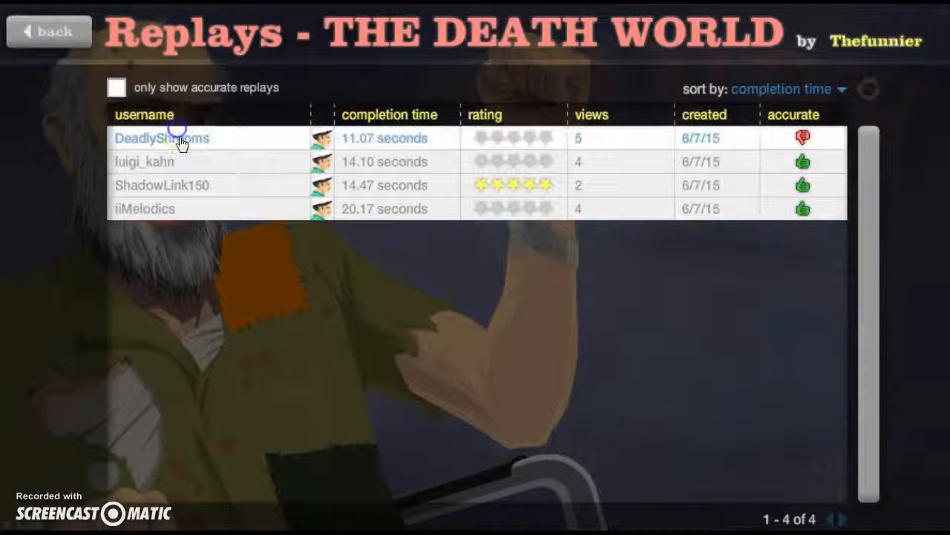
- Expand the fastest 11.07-second replay's details, then return to the level list
left_click(161, 138)
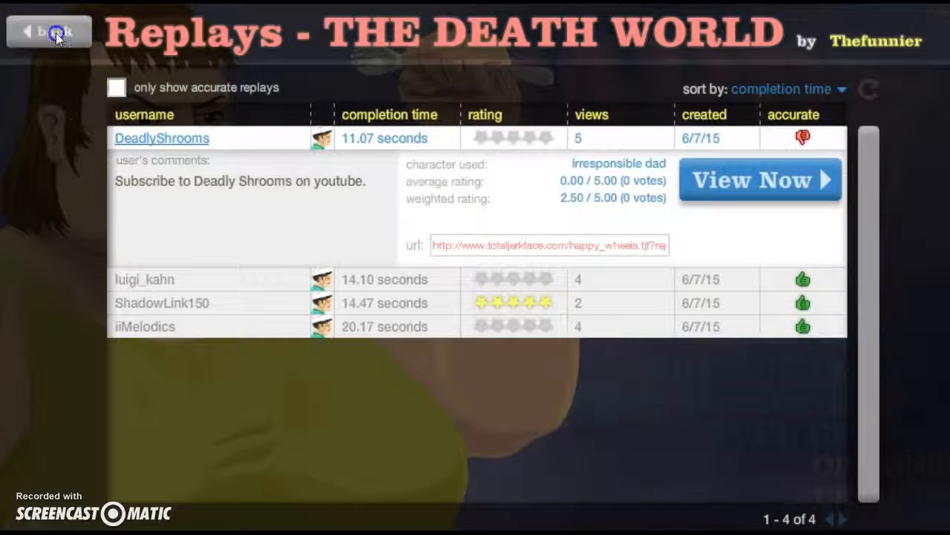
left_click(50, 31)
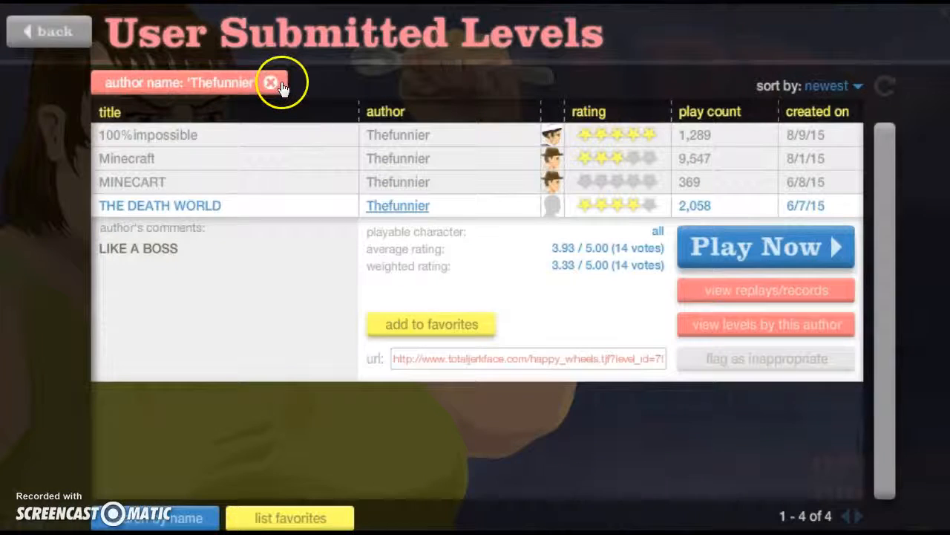
- Clear the Thefunnier author filter and launch Impossible 99.9 from this week's levels
left_click(271, 83)
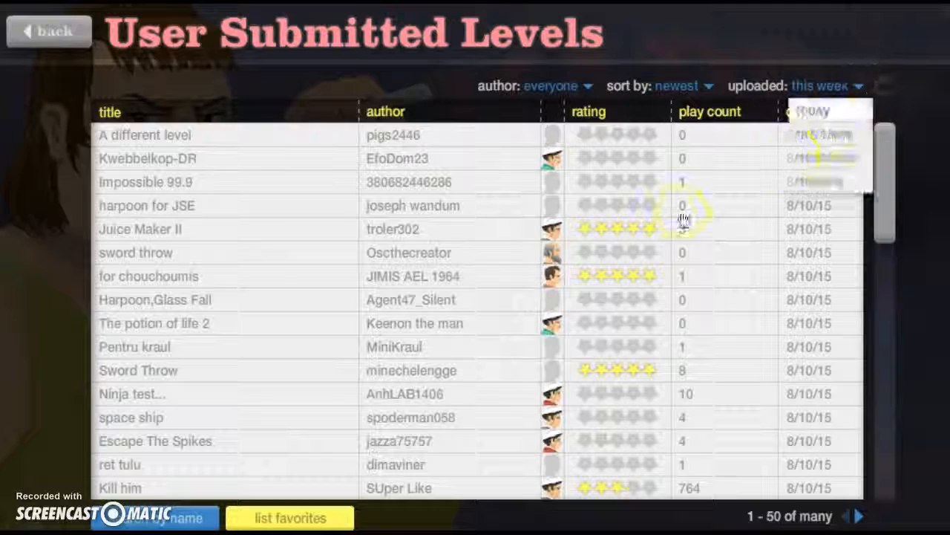
left_click(145, 182)
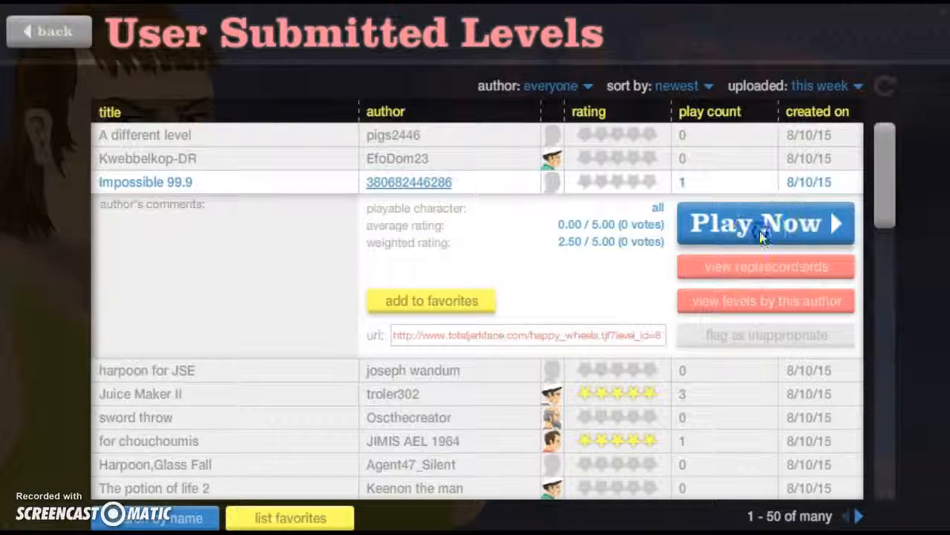
left_click(765, 223)
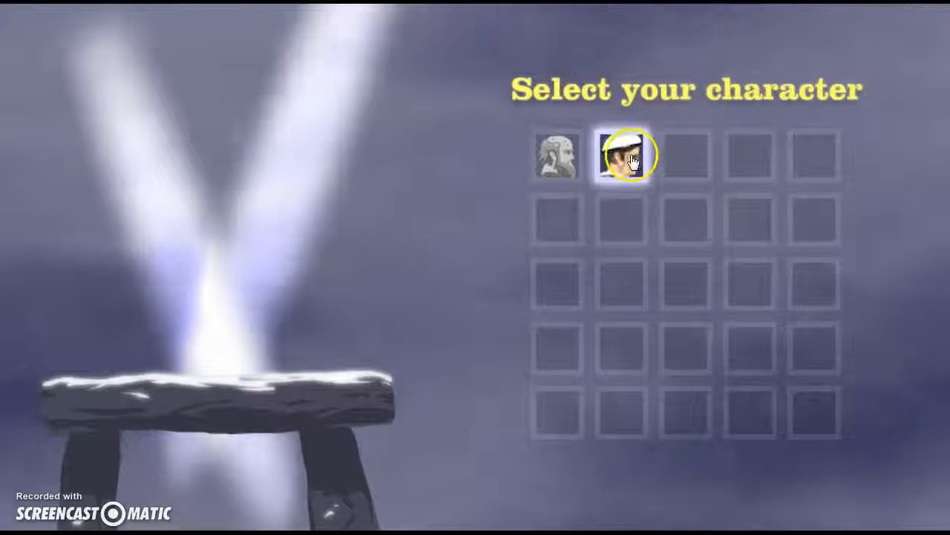
- Pick the bike-riding irresponsible dad and load Impossible 99.9
left_click(622, 159)
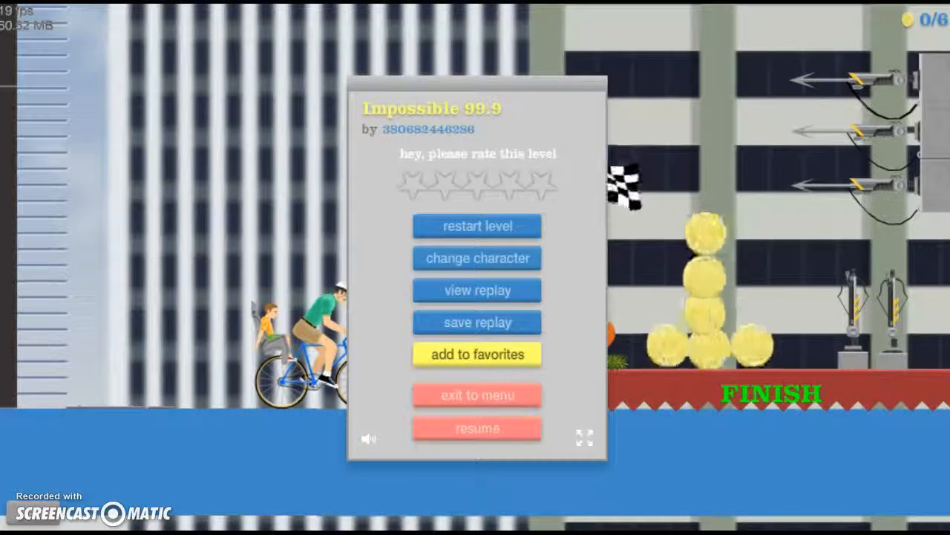
left_click(477, 428)
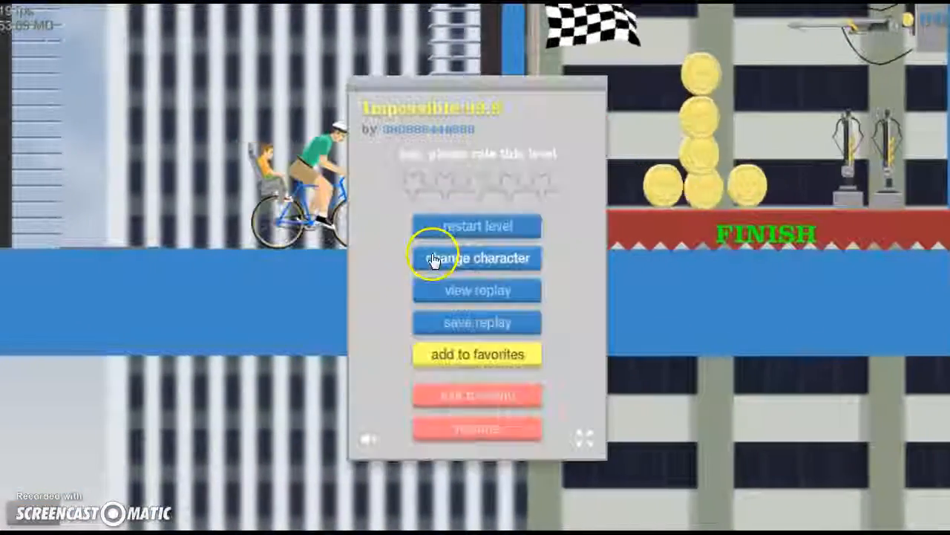
- Switch to Santa Claus, retry Impossible 99.9 until finishing, and rate it five stars
left_click(477, 257)
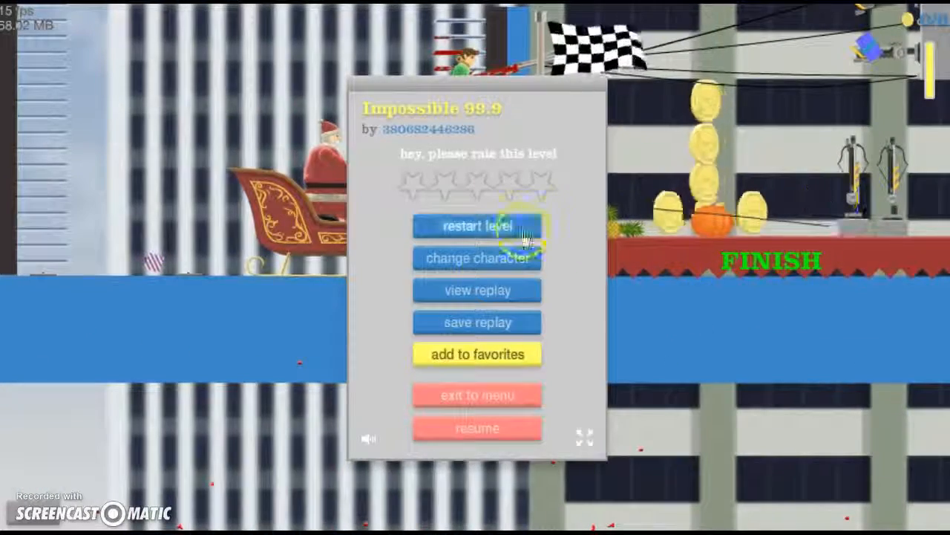
left_click(477, 226)
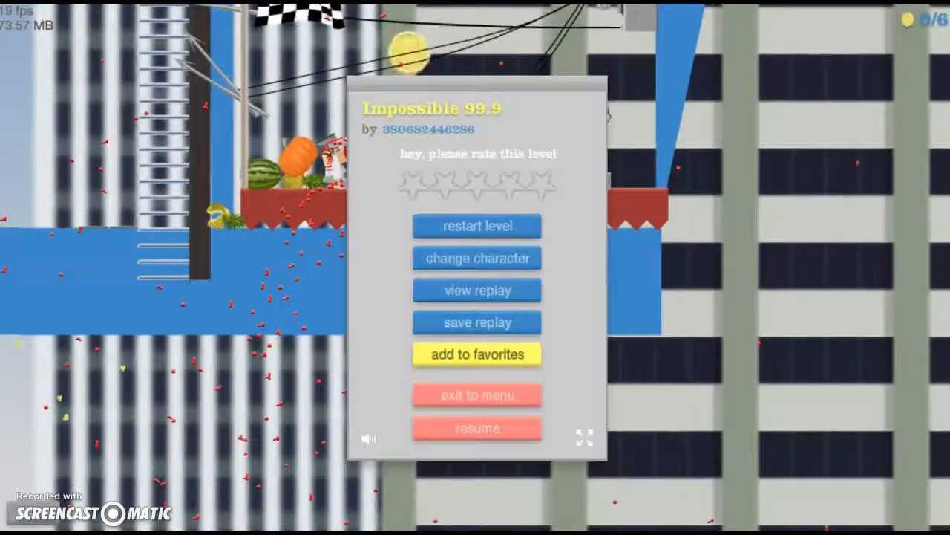
left_click(477, 428)
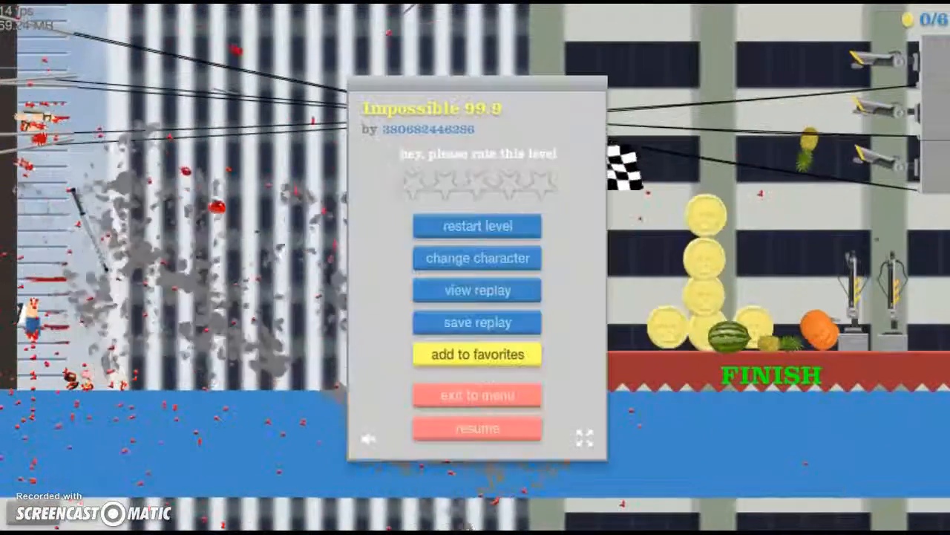
left_click(478, 427)
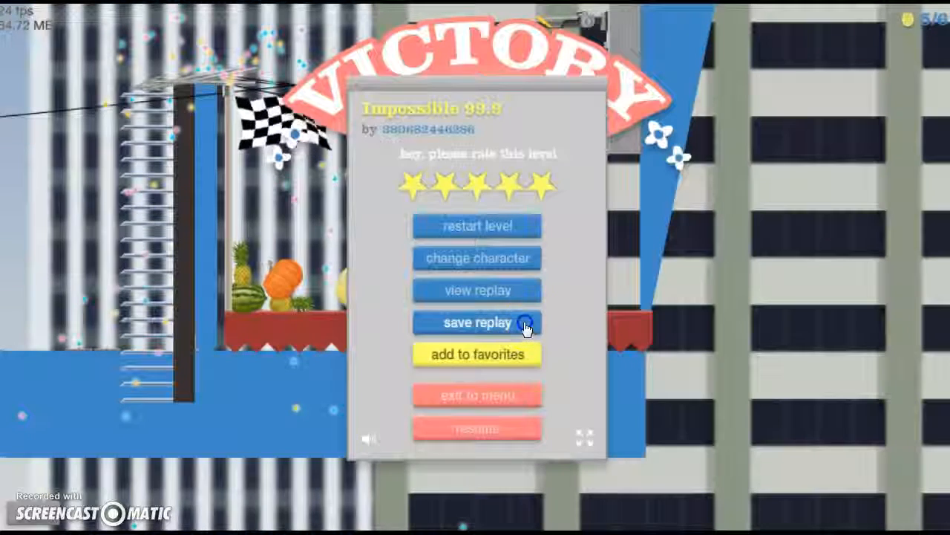
- Save the winning replay with comment 'IDEED IT WITH MY LUCKY FEDORA' and confirm
left_click(476, 322)
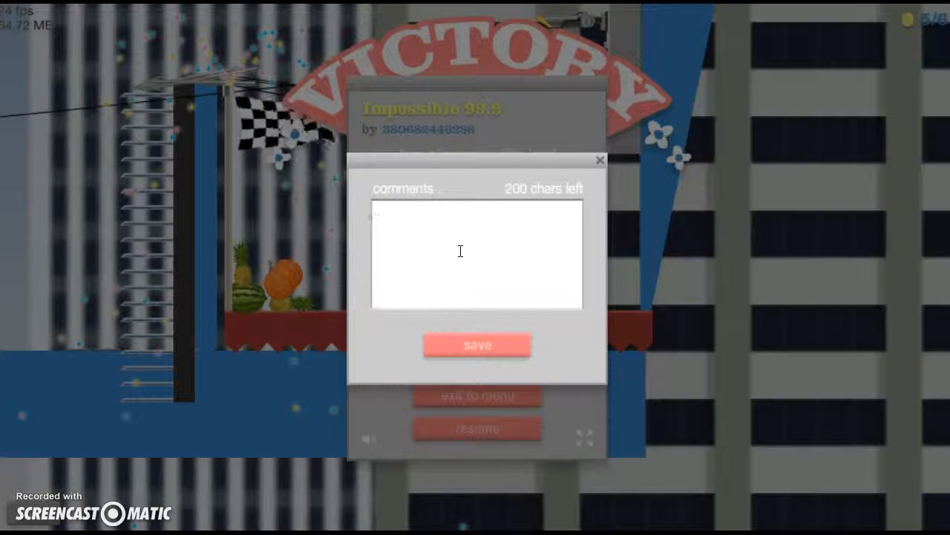
type("ID")
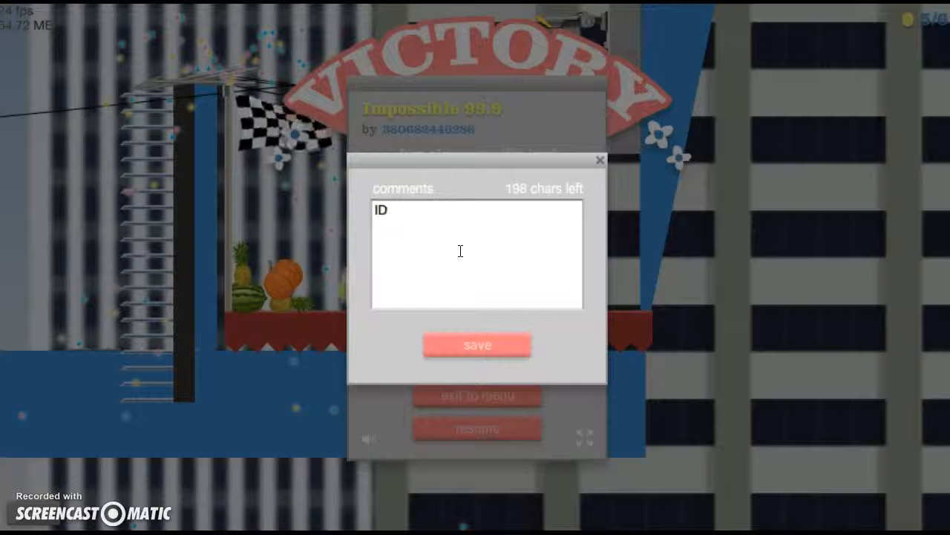
type("EED IT WI")
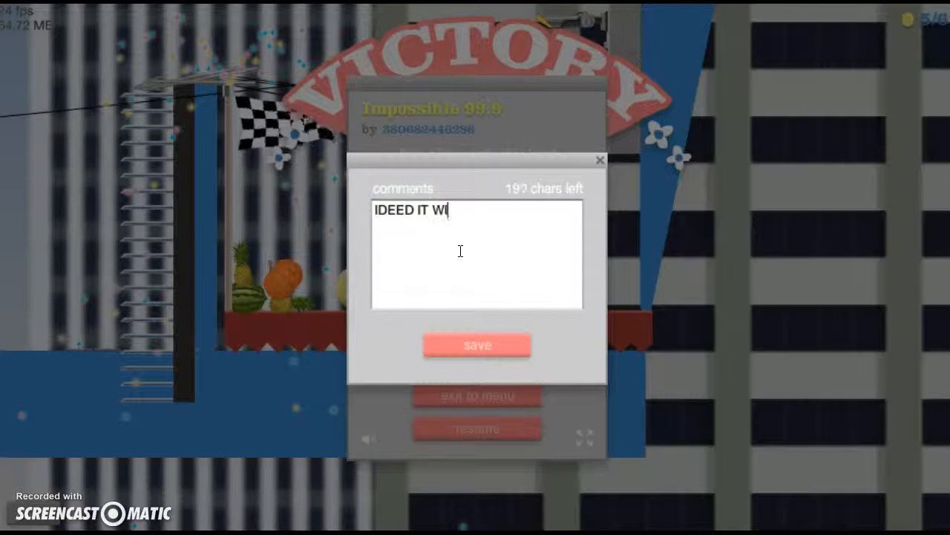
type("TH MY")
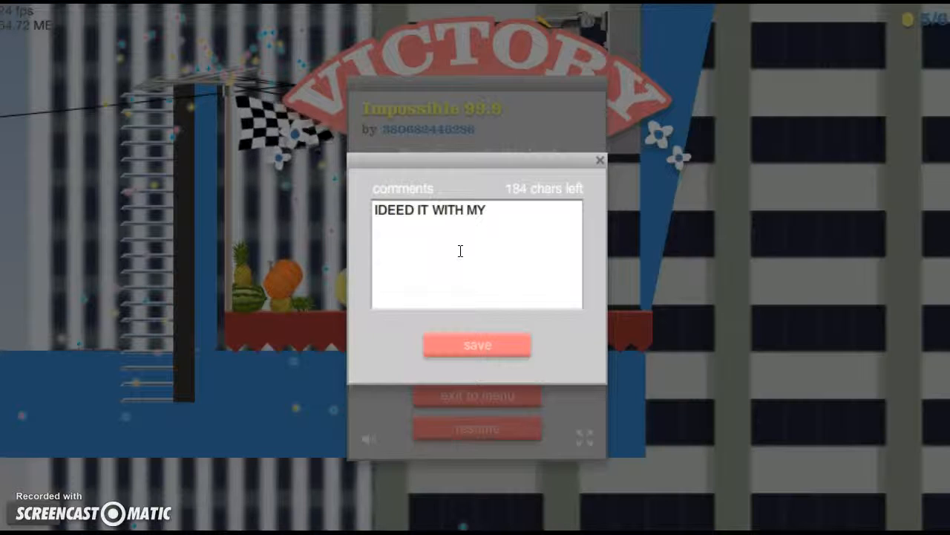
type("LUCKY")
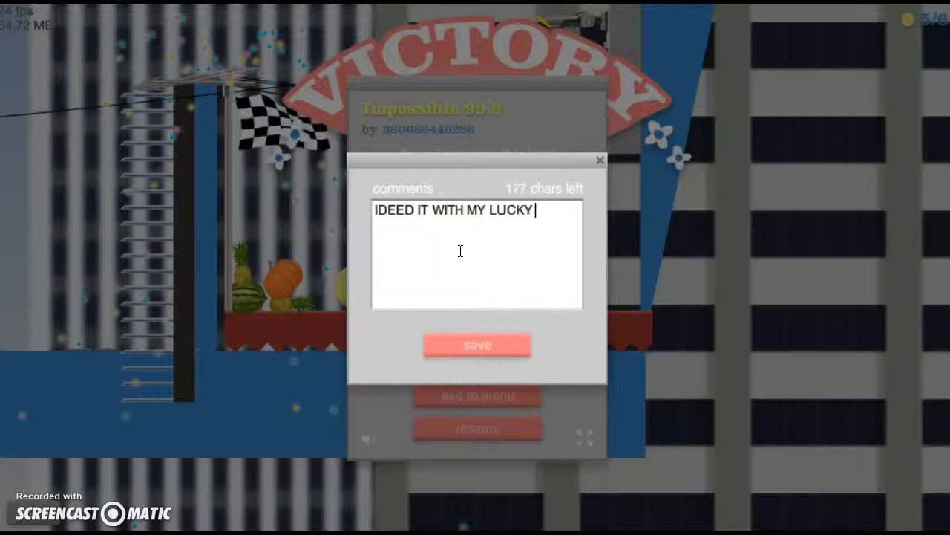
type("FWE")
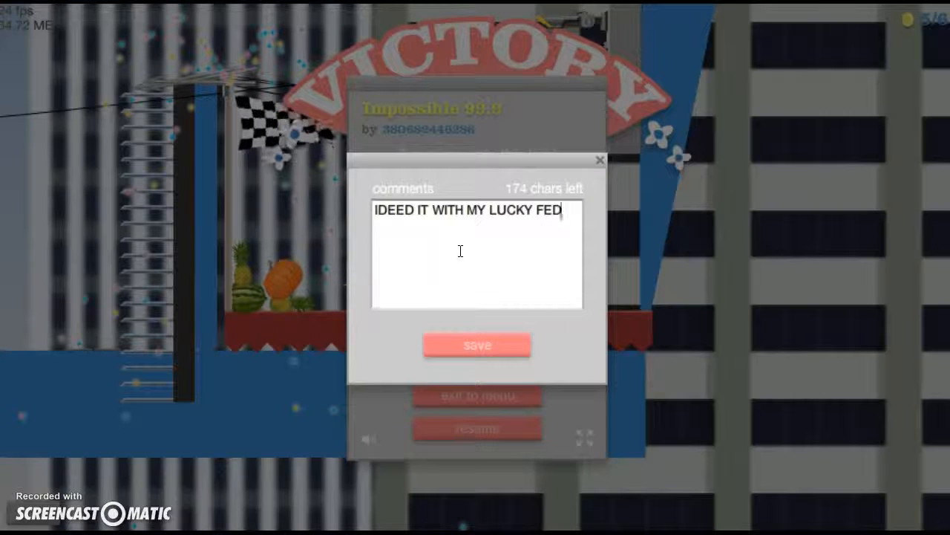
type("ORA")
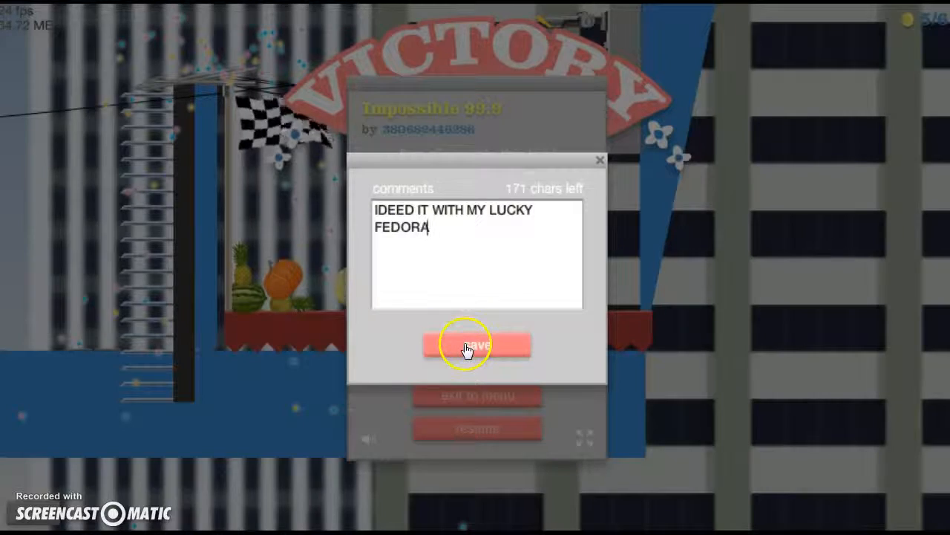
left_click(475, 346)
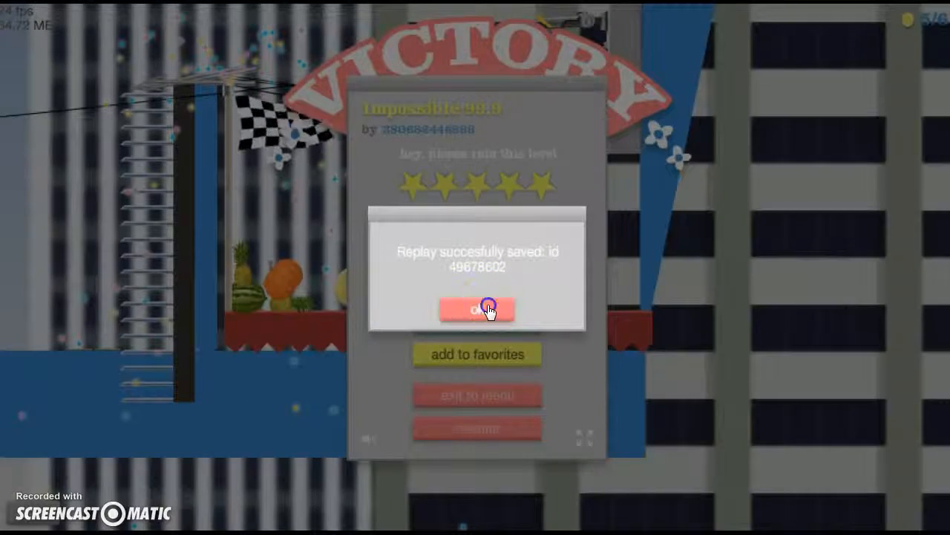
left_click(479, 308)
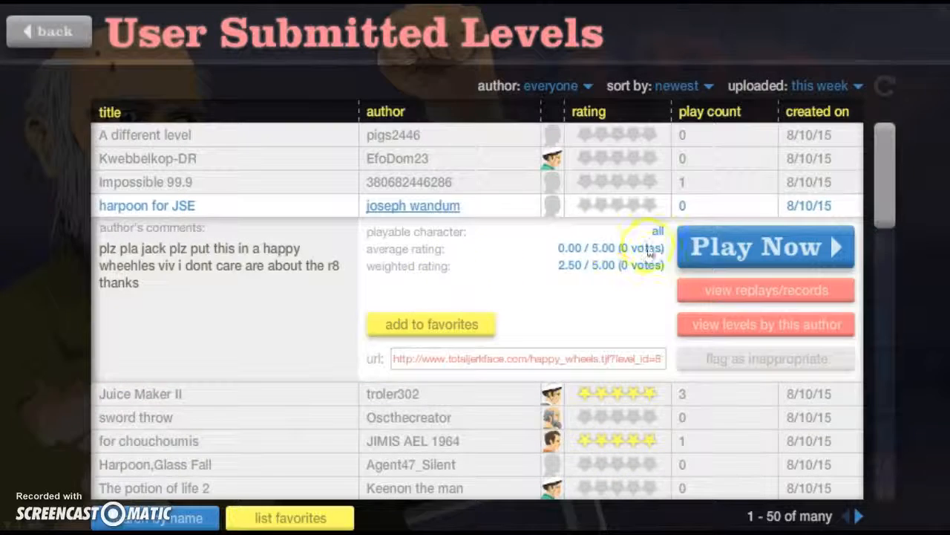
left_click(765, 247)
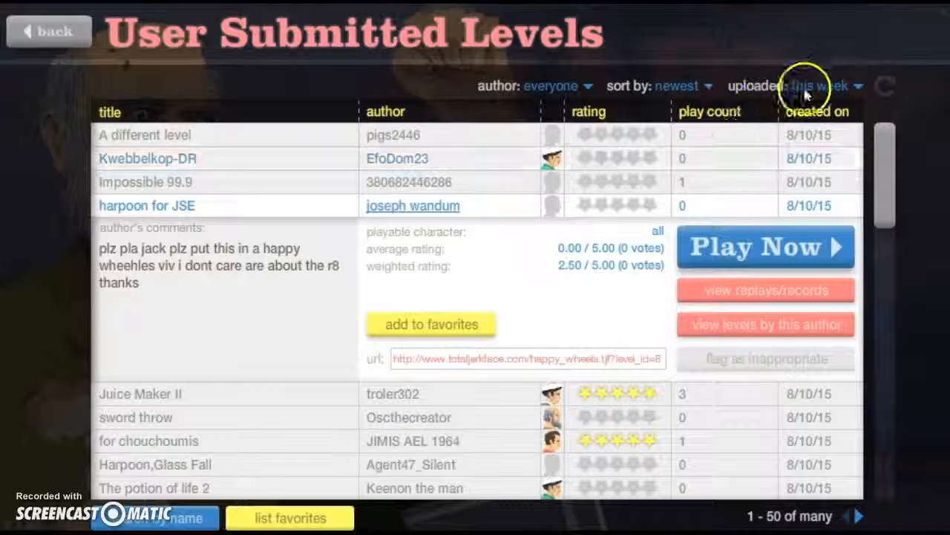
- Filter levels to this month, sort by rating, and play MINIGUN |m134| test by Zsolt1000II
left_click(831, 86)
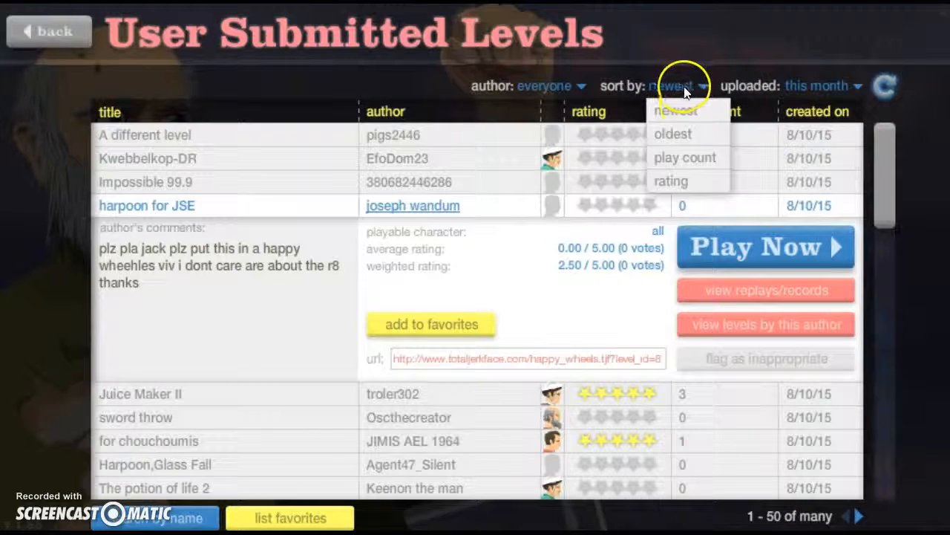
left_click(670, 180)
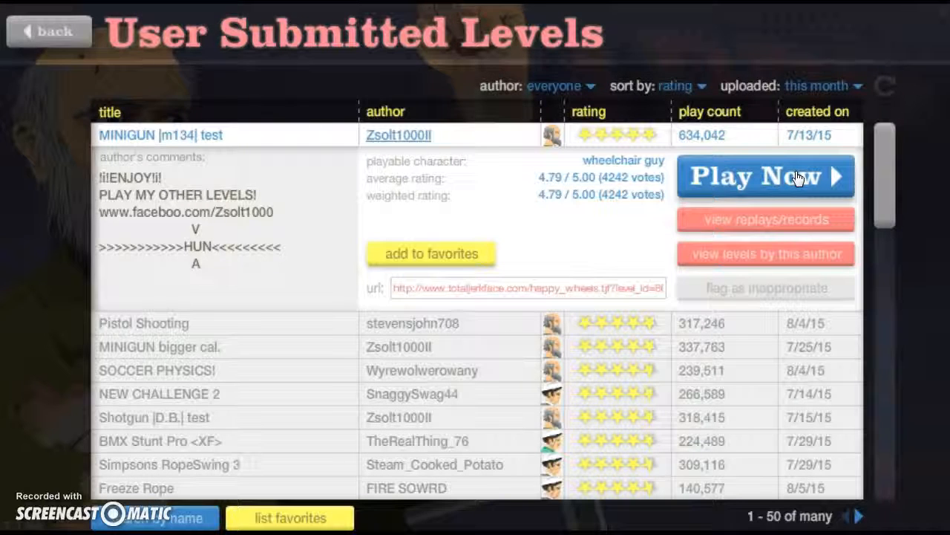
left_click(787, 176)
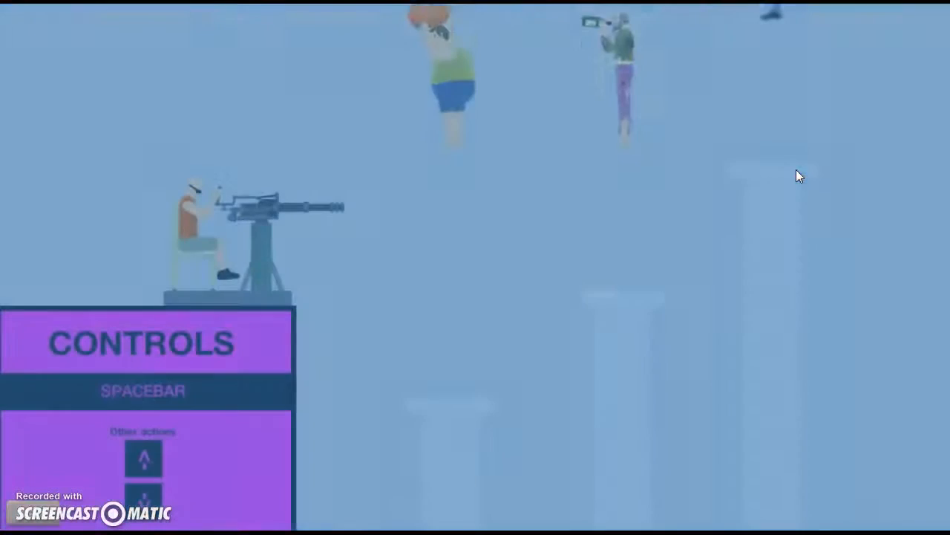